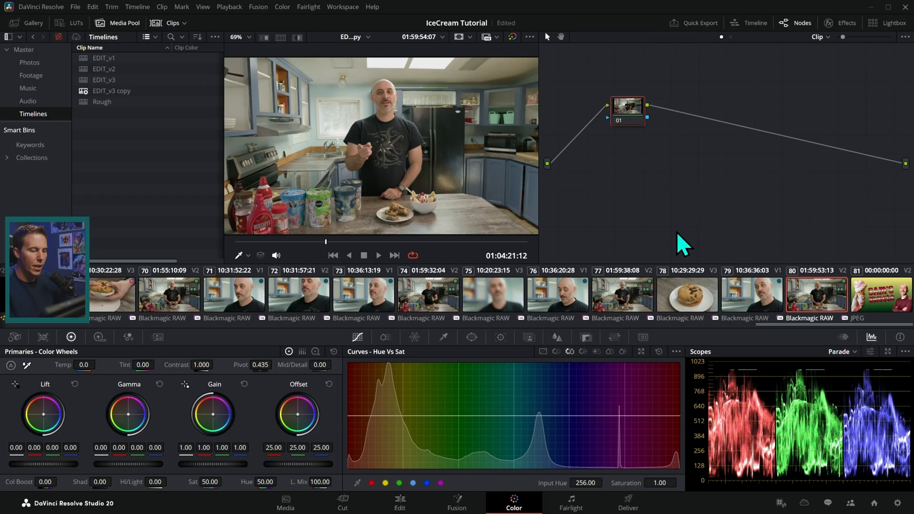
pyautogui.moveTo(575, 288)
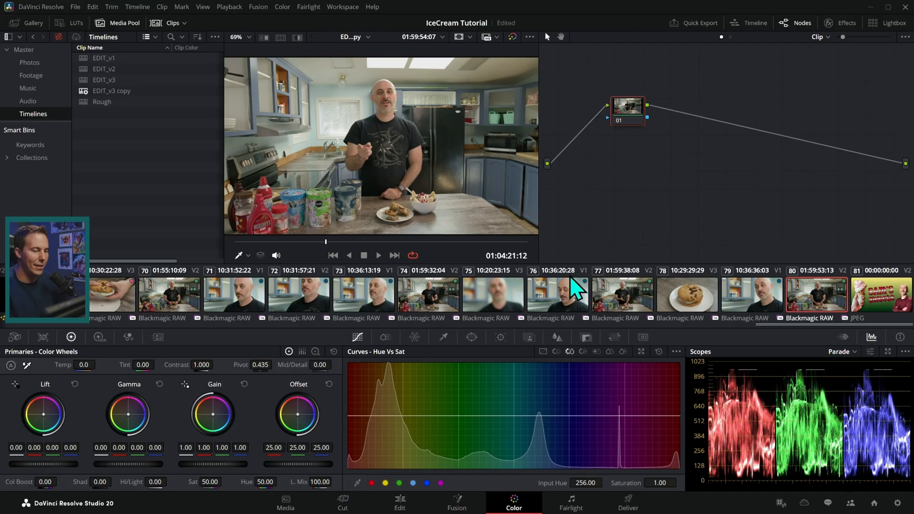
pyautogui.moveTo(636, 294)
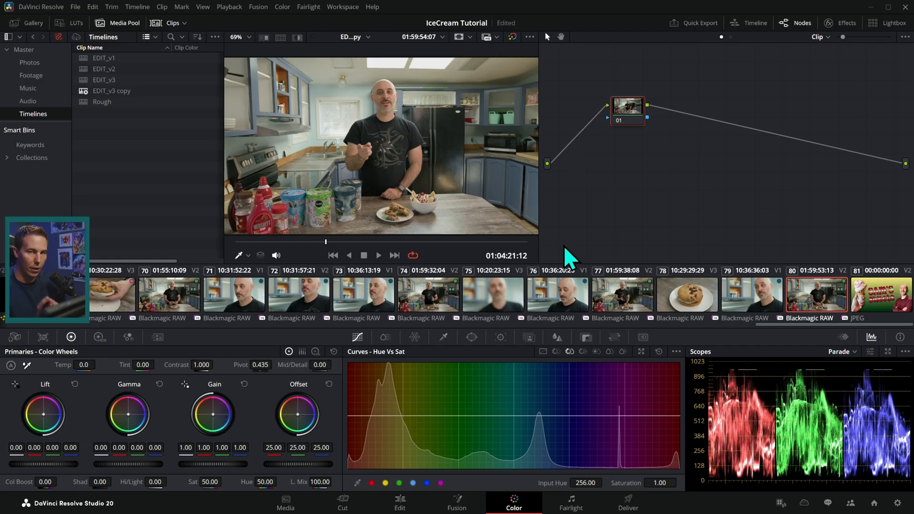
# Confirm the EDIT_v3 copy timeline uses YRGB Color Managed, wide gamut intermediate, and Rec.709 Scene output.
pyautogui.click(112, 90)
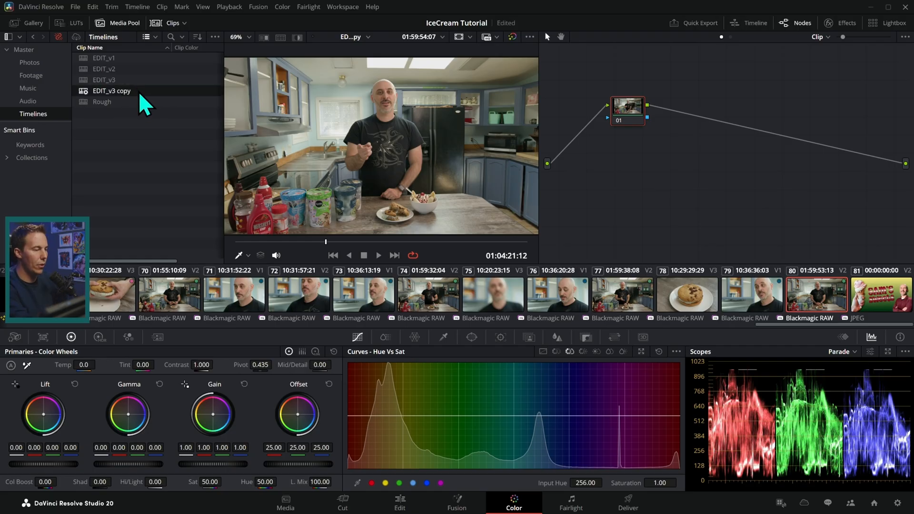
pyautogui.rightClick(111, 90)
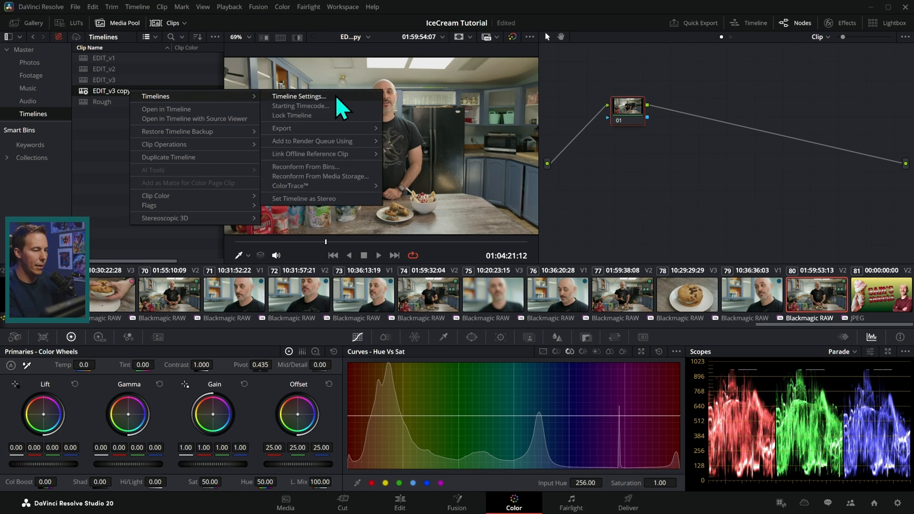
pyautogui.click(299, 97)
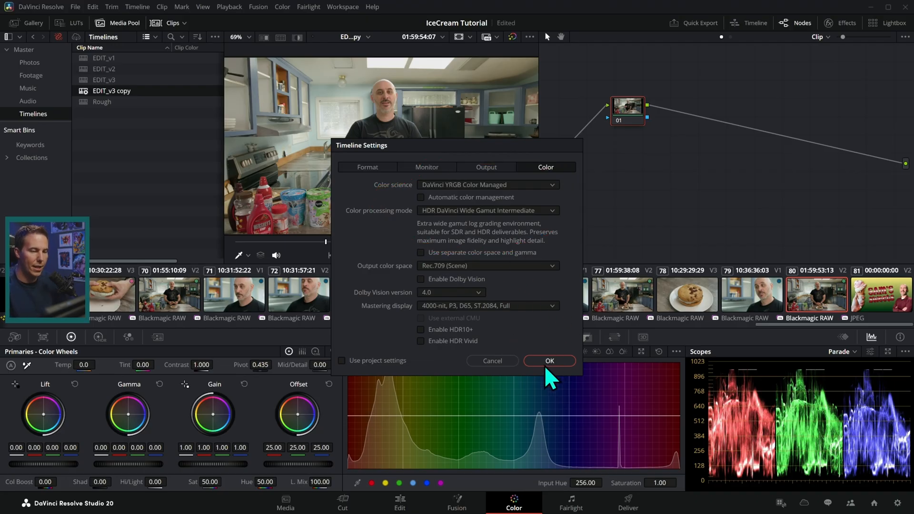
pyautogui.click(549, 361)
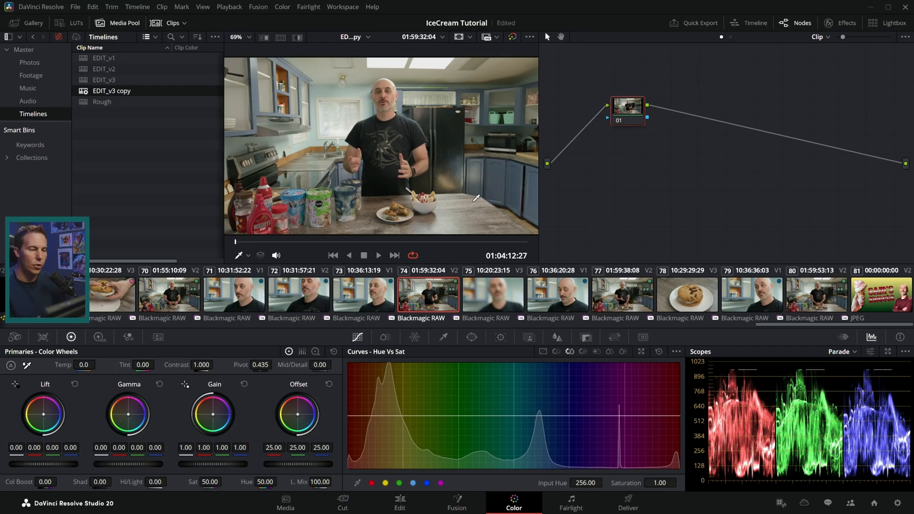
pyautogui.moveTo(478, 215)
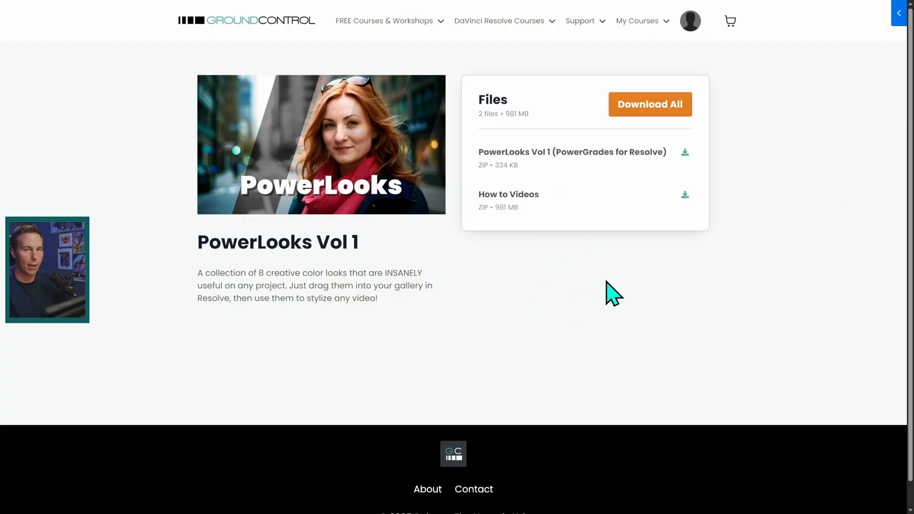
pyautogui.moveTo(533, 291)
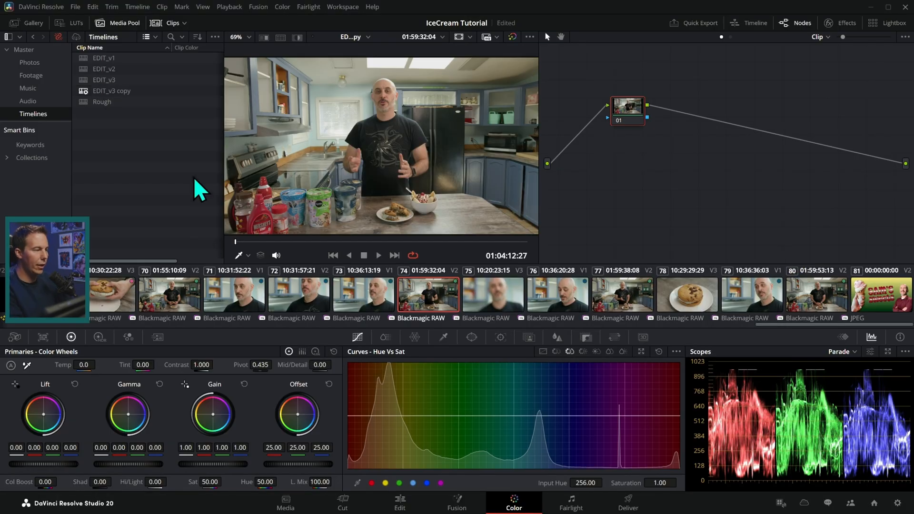
# Open the Gallery to receive the eight PowerLooks .drx grade stills.
pyautogui.click(33, 23)
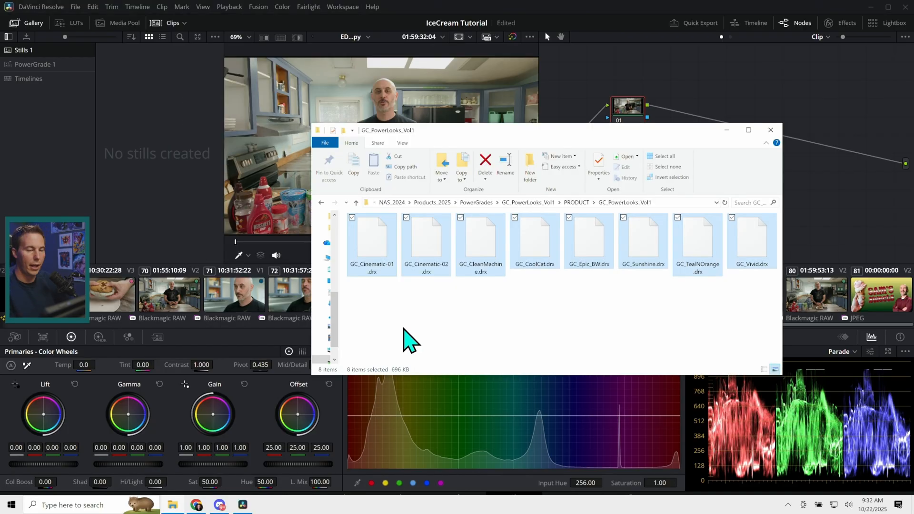
pyautogui.moveTo(382, 312)
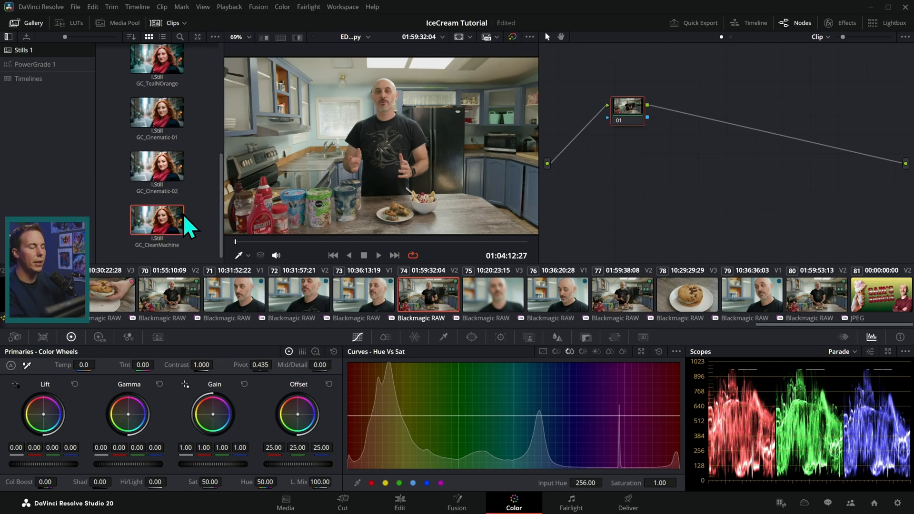
pyautogui.moveTo(195, 245)
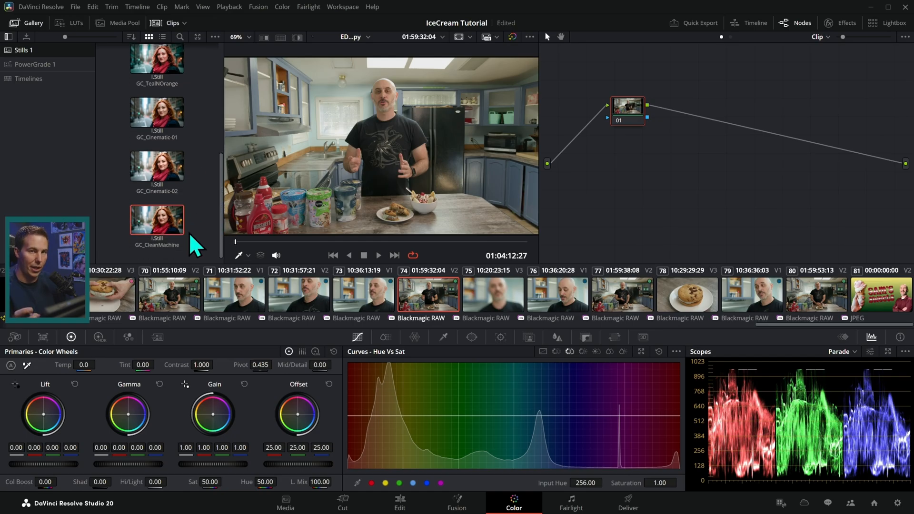
# Scroll the Gallery through GC_Vivid, GC_CoolCat, GC_Epic_BW and GC_Sunshine stills.
pyautogui.scroll(-3)
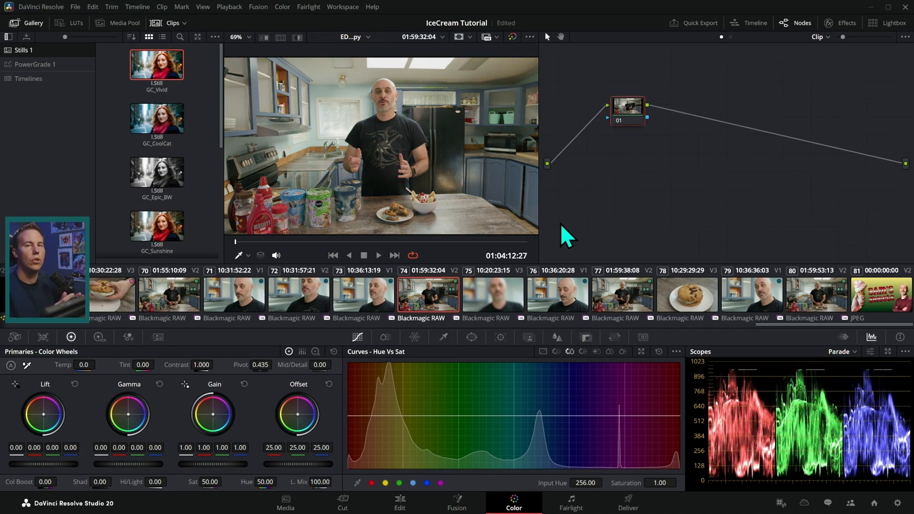
pyautogui.moveTo(440, 304)
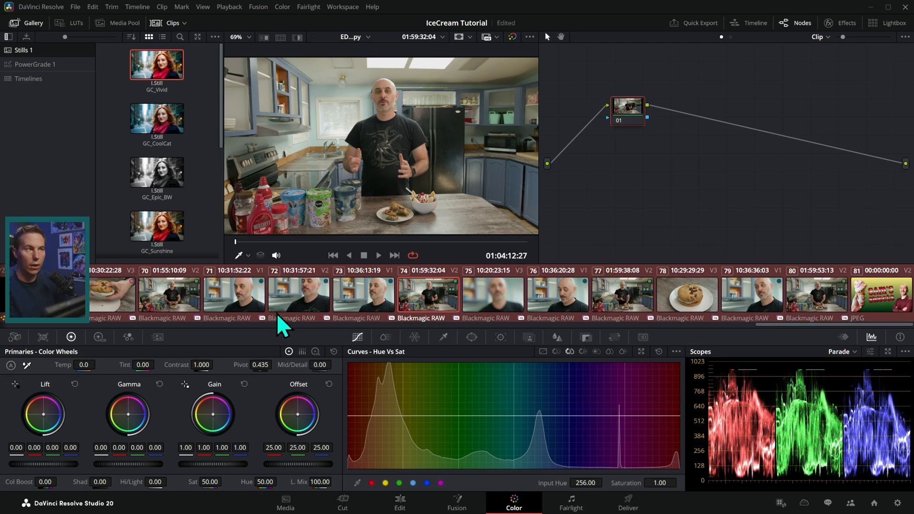
pyautogui.moveTo(643, 306)
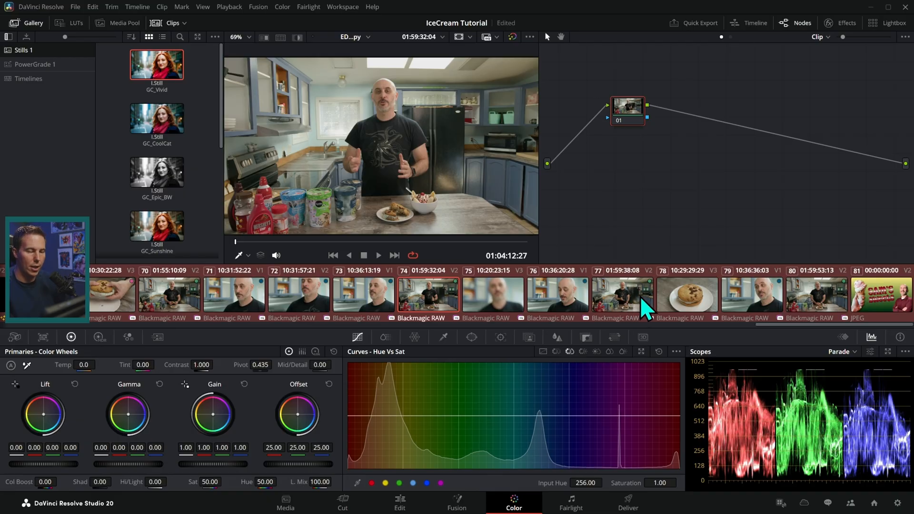
# Add all selected EDIT_v3 copy timeline clips into a new grade group.
pyautogui.rightClick(429, 294)
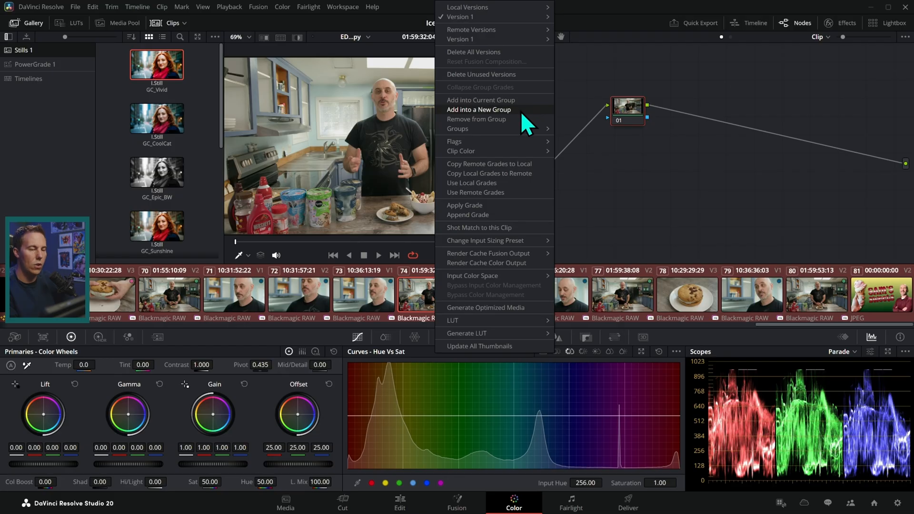
pyautogui.click(479, 110)
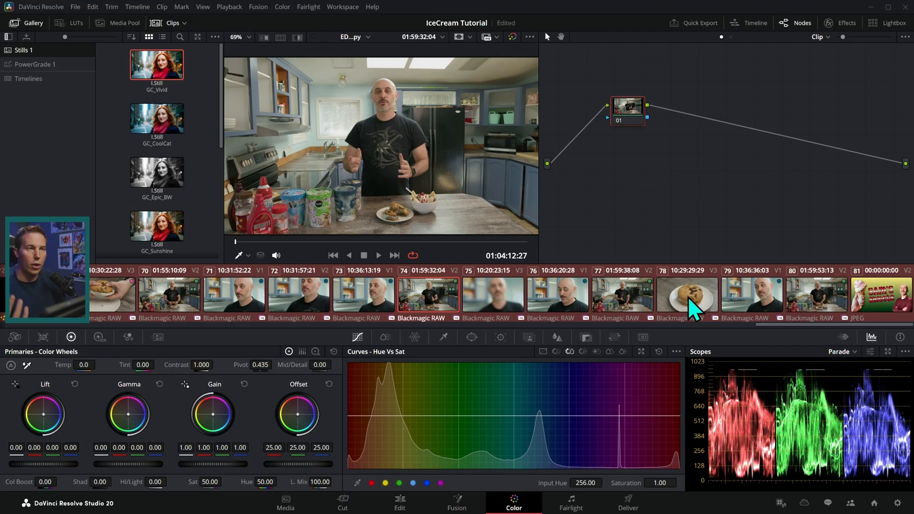
pyautogui.click(493, 294)
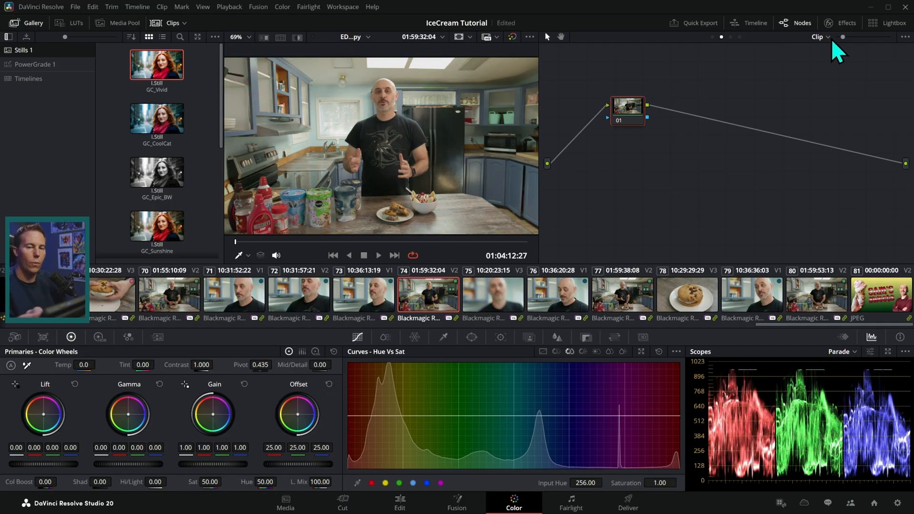
# Grade at the Group Post-Clip level with a magenta offset, checking the tint on other clips.
pyautogui.click(820, 36)
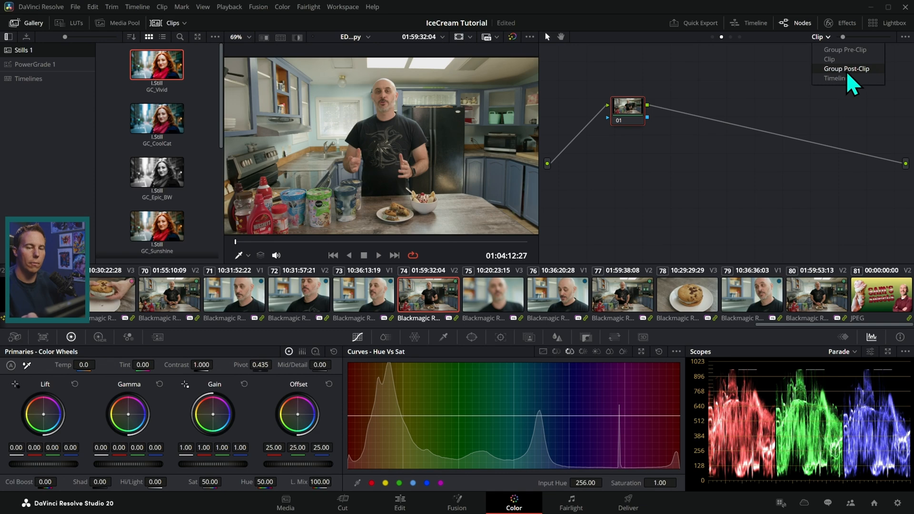
pyautogui.click(847, 69)
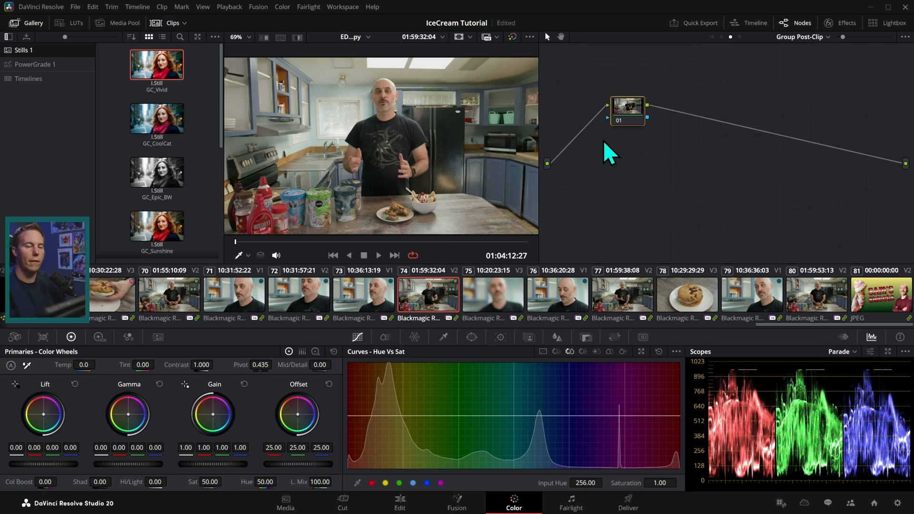
pyautogui.moveTo(659, 295)
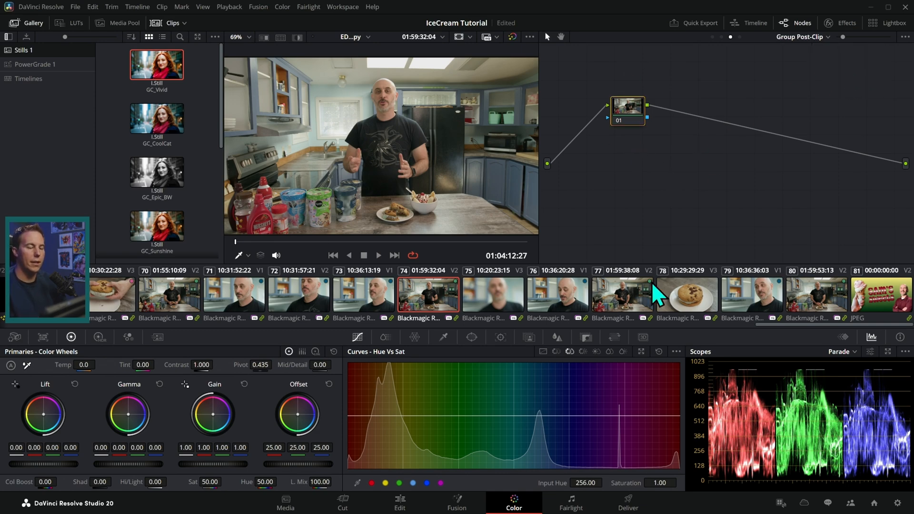
pyautogui.moveTo(507, 266)
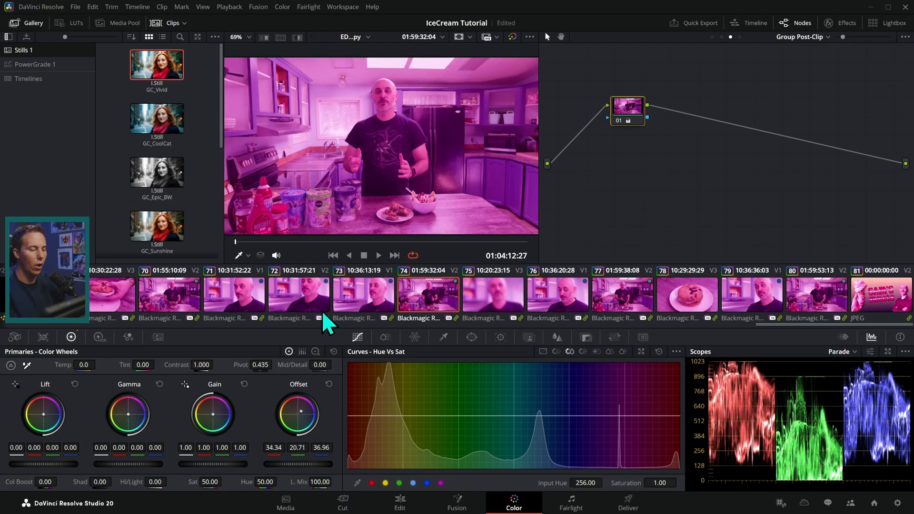
pyautogui.moveTo(670, 181)
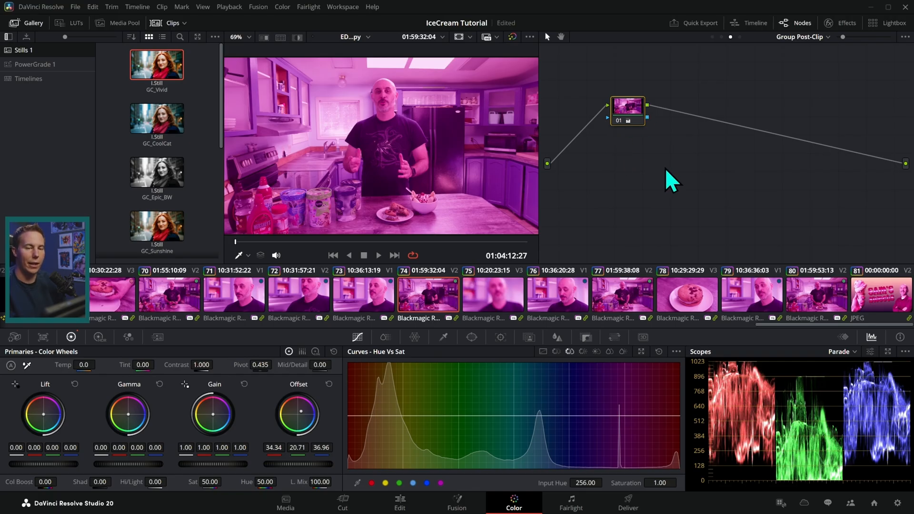
pyautogui.moveTo(633, 148)
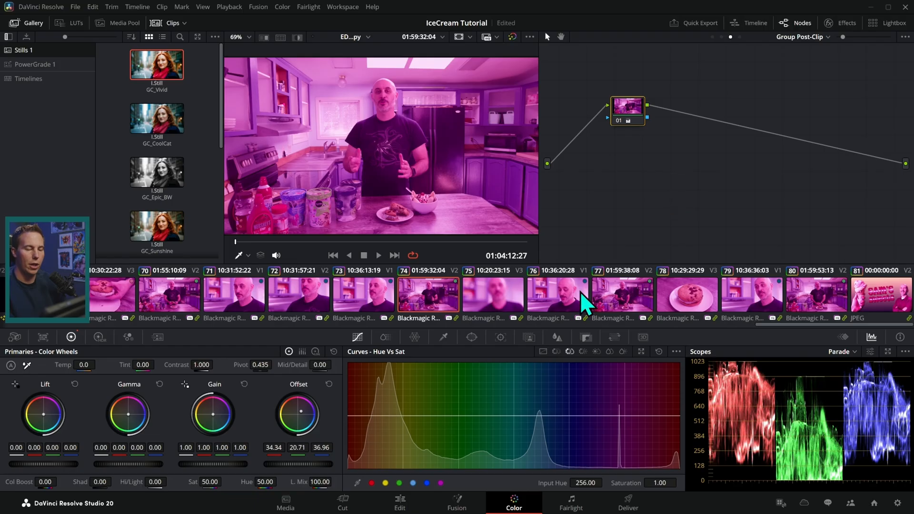
pyautogui.click(623, 294)
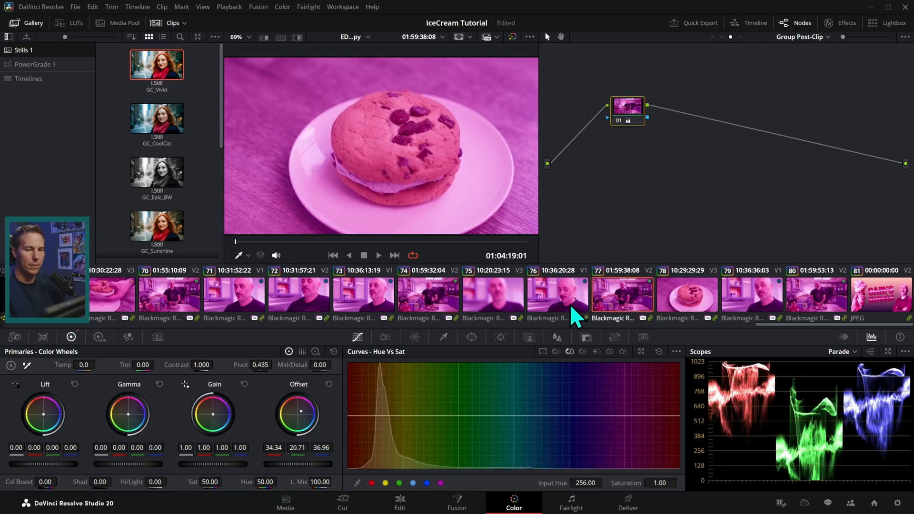
pyautogui.click(802, 37)
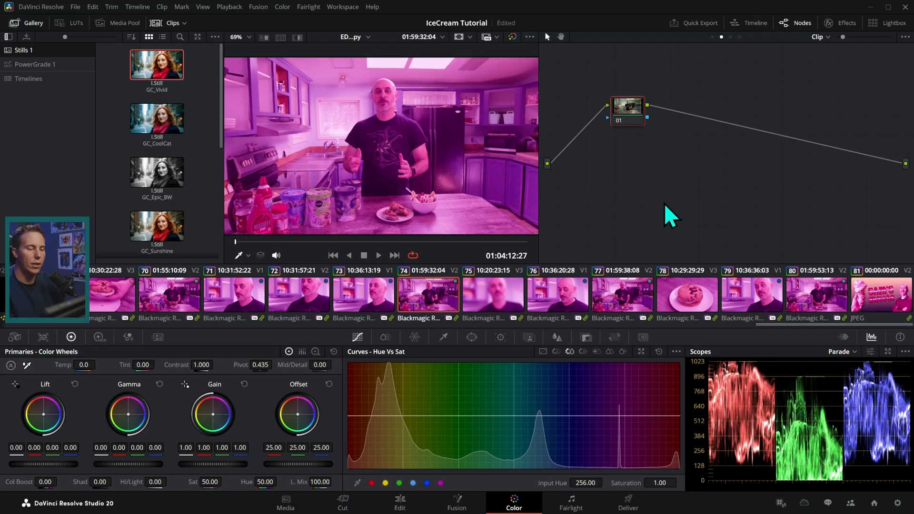
# Reset all Group Post-Clip grades and nodes, restoring natural colors to every clip.
pyautogui.click(820, 37)
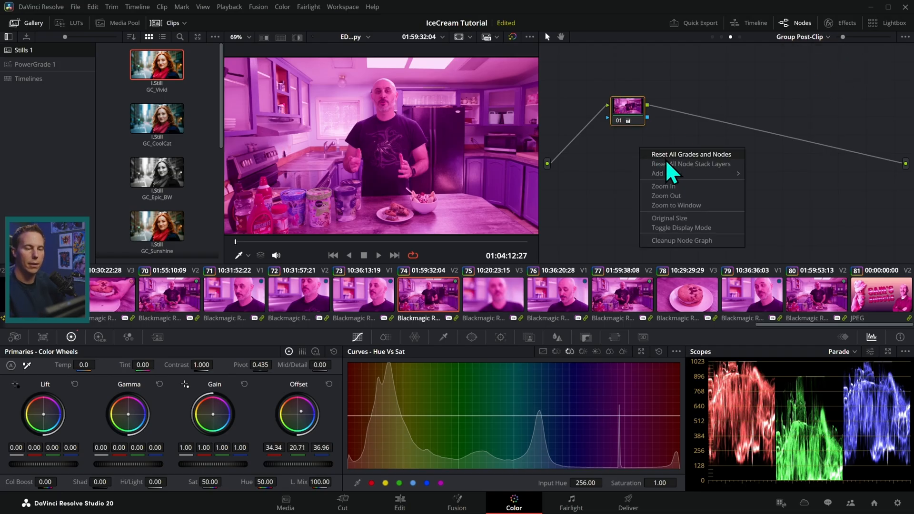
pyautogui.click(691, 154)
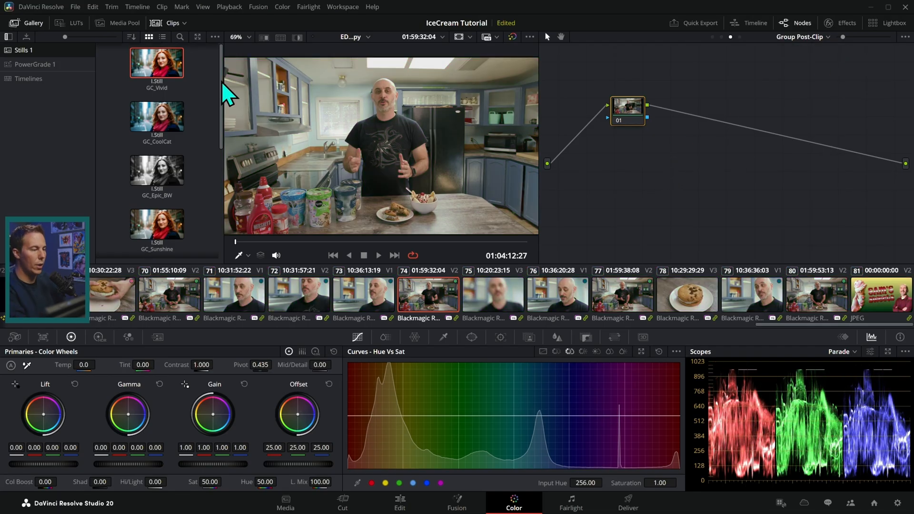
# Scroll the Gallery down to GC_TealNOrange, GC_Cinematic-01 and GC_Cinematic-02 stills.
pyautogui.scroll(-3)
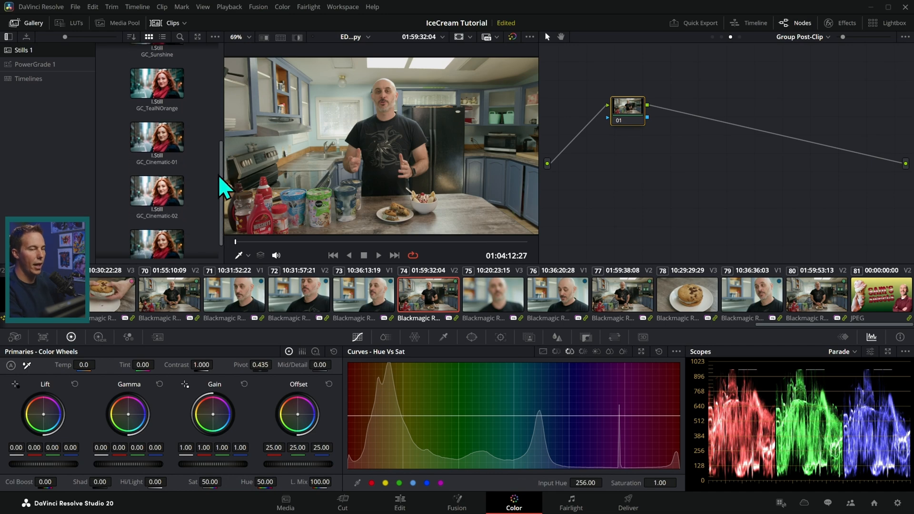
pyautogui.moveTo(642, 181)
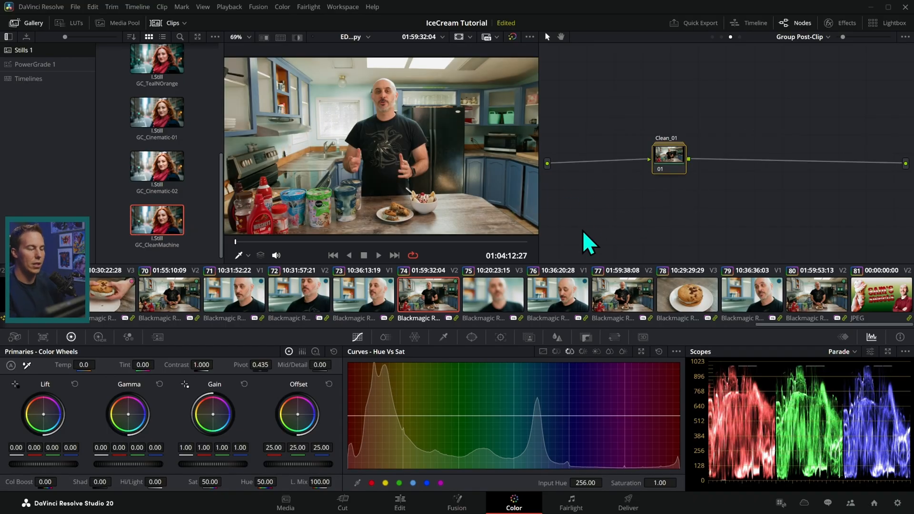
pyautogui.moveTo(615, 232)
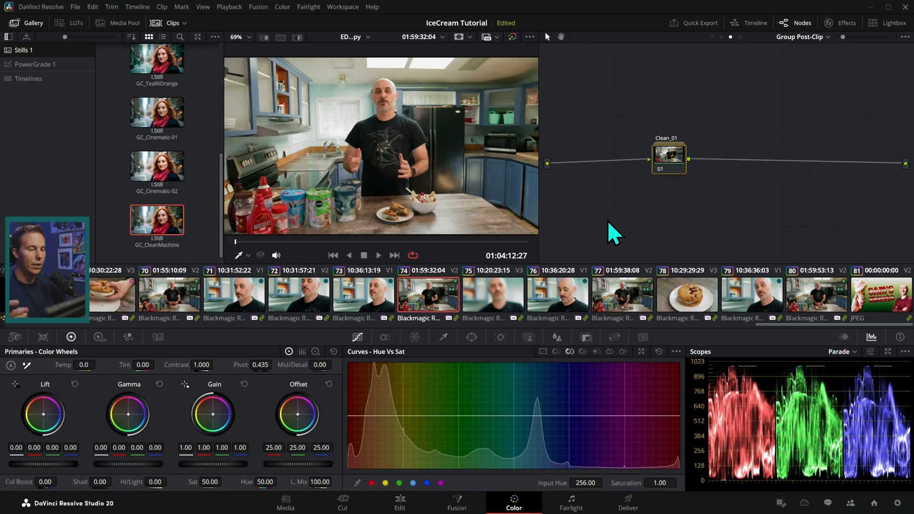
pyautogui.moveTo(624, 306)
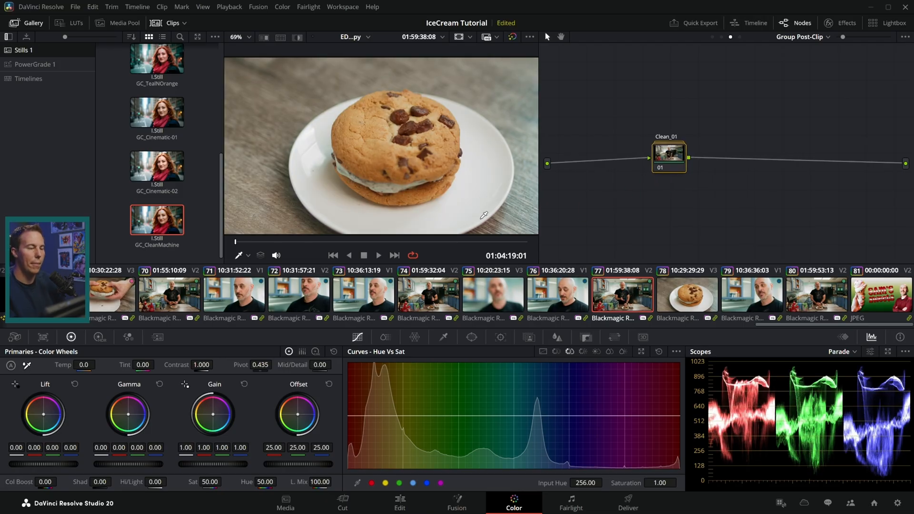
pyautogui.moveTo(529, 263)
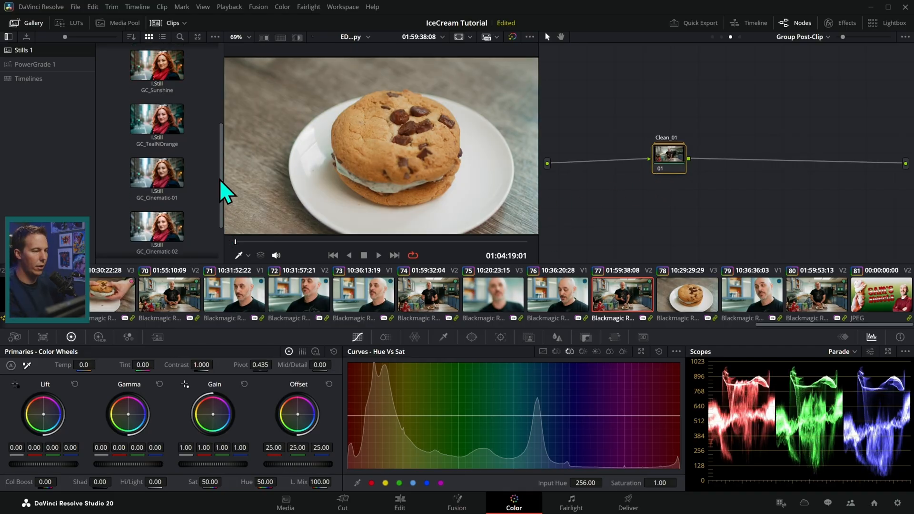
# Try the GC_Epic_BW and GC_Vivid looks on the group post-clip grade.
pyautogui.scroll(-3)
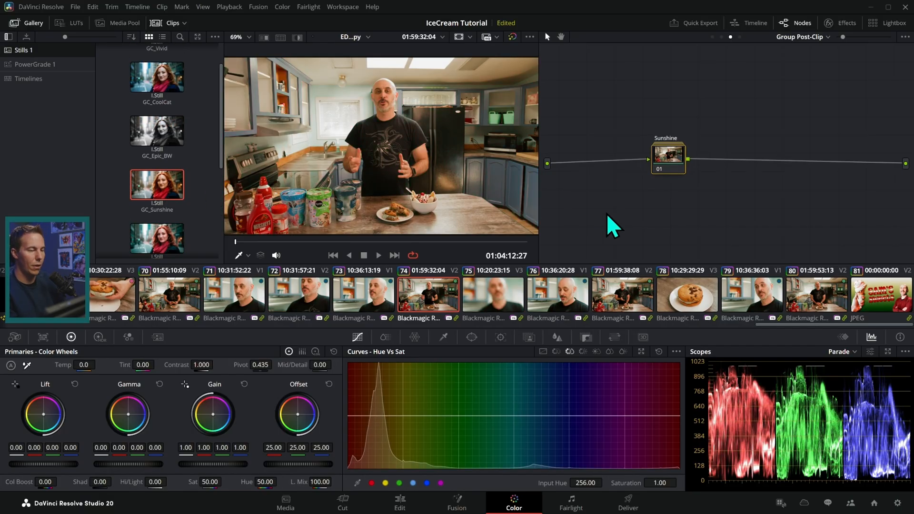
pyautogui.moveTo(157, 130); pyautogui.dragTo(585, 206)
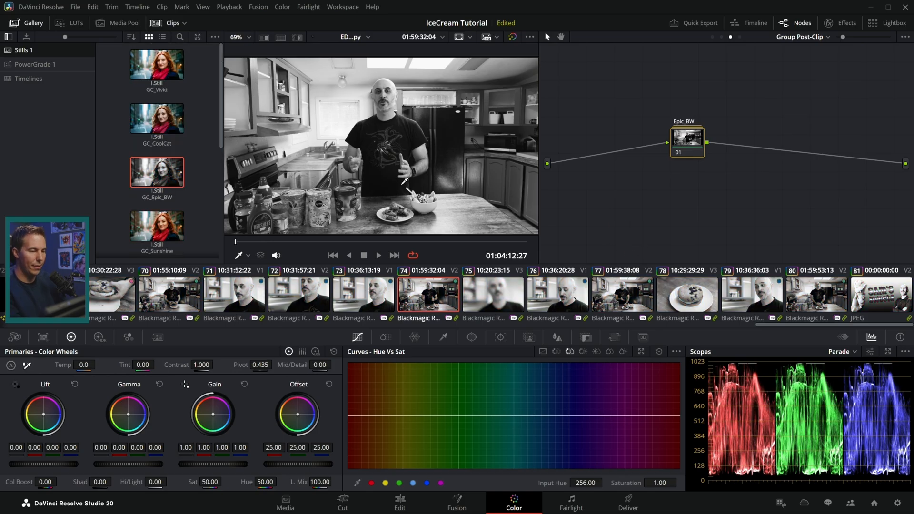
pyautogui.moveTo(449, 211)
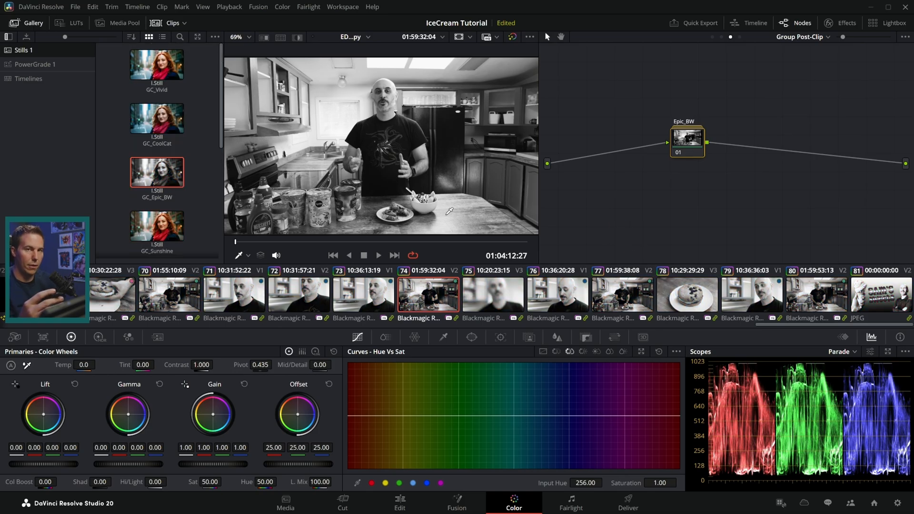
pyautogui.moveTo(200, 160)
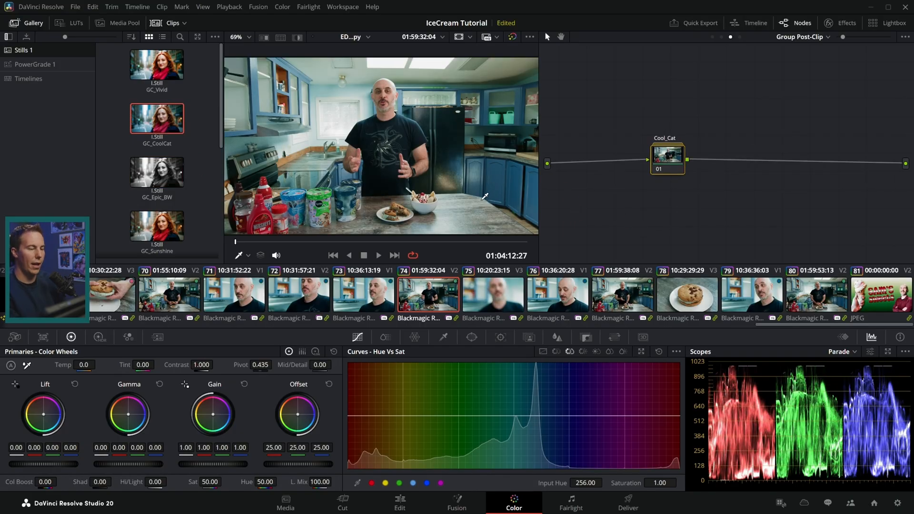
pyautogui.click(156, 64)
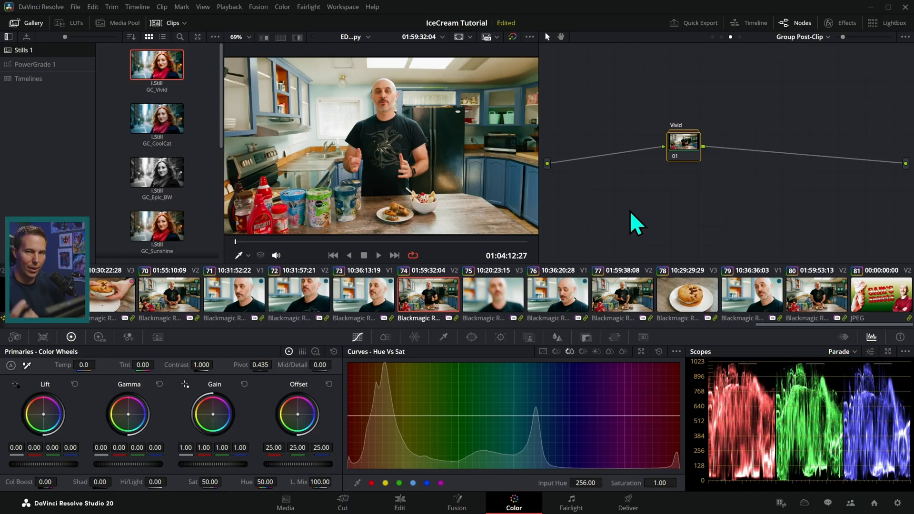
pyautogui.moveTo(574, 260)
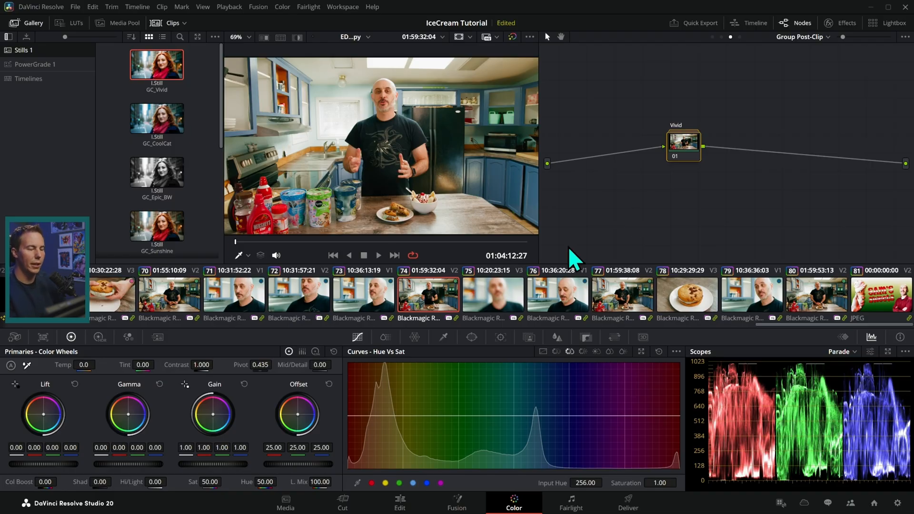
pyautogui.moveTo(576, 252)
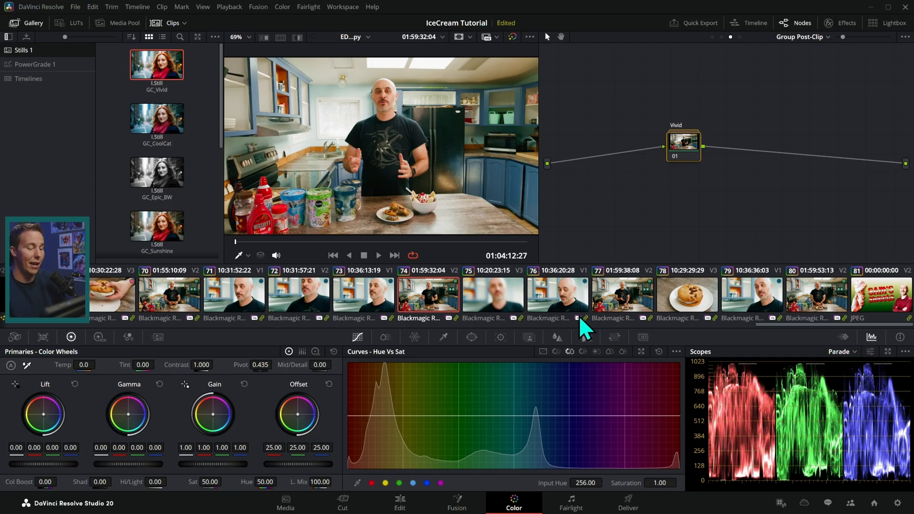
pyautogui.moveTo(639, 341)
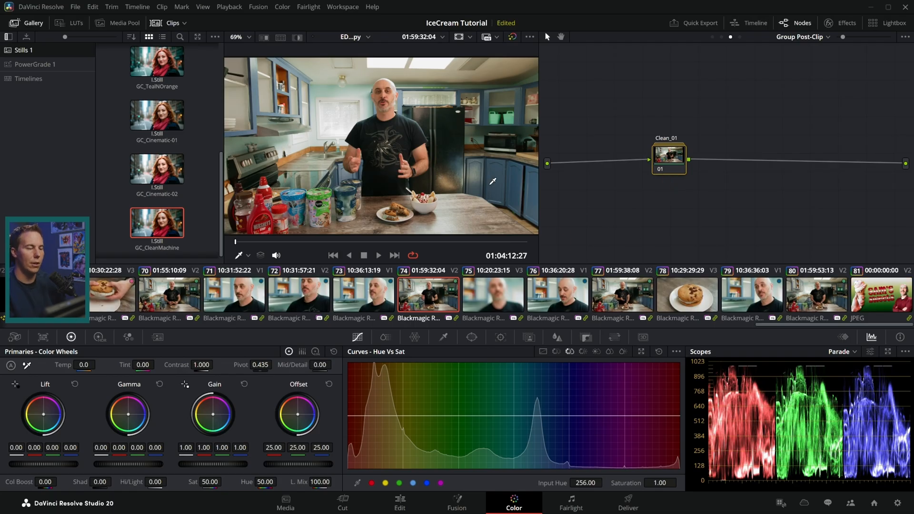
pyautogui.moveTo(593, 247)
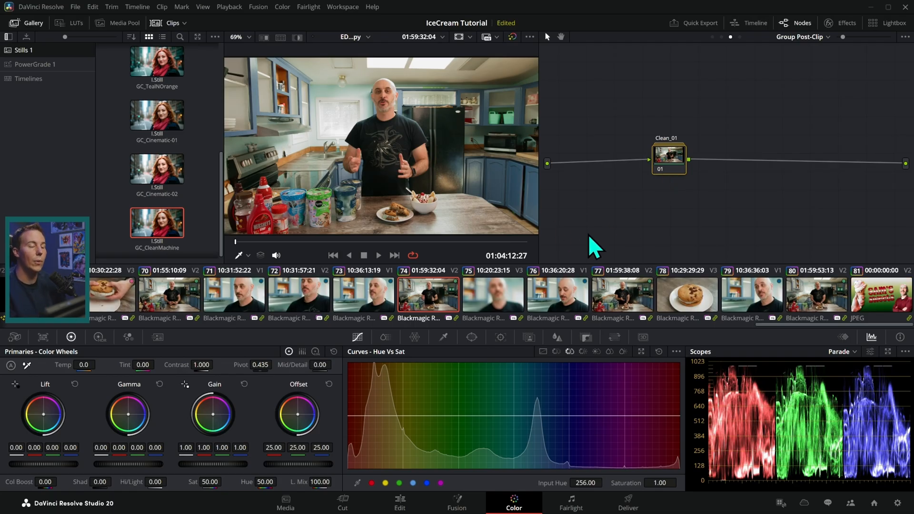
pyautogui.moveTo(697, 212)
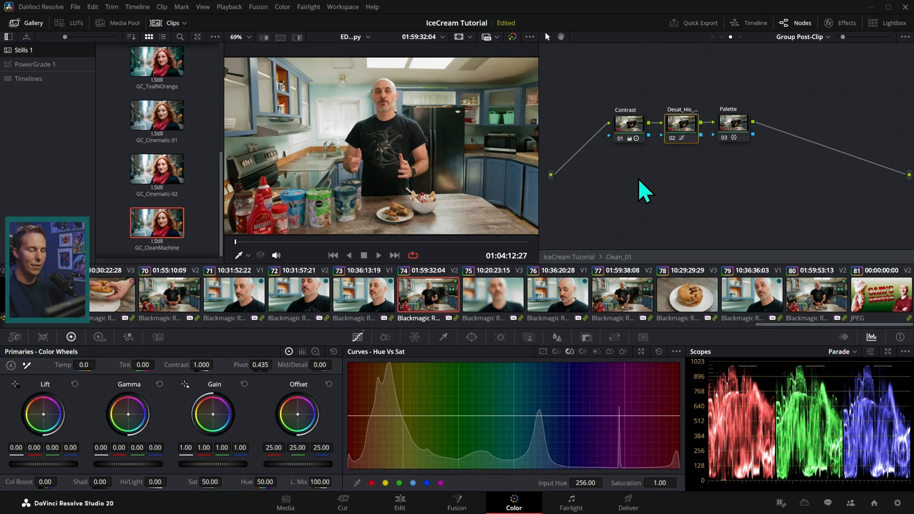
# Inspect Clean_01's Palette and Contrast nodes (contrast 1.174, pivot 0.315, color boost 10.50).
pyautogui.click(585, 338)
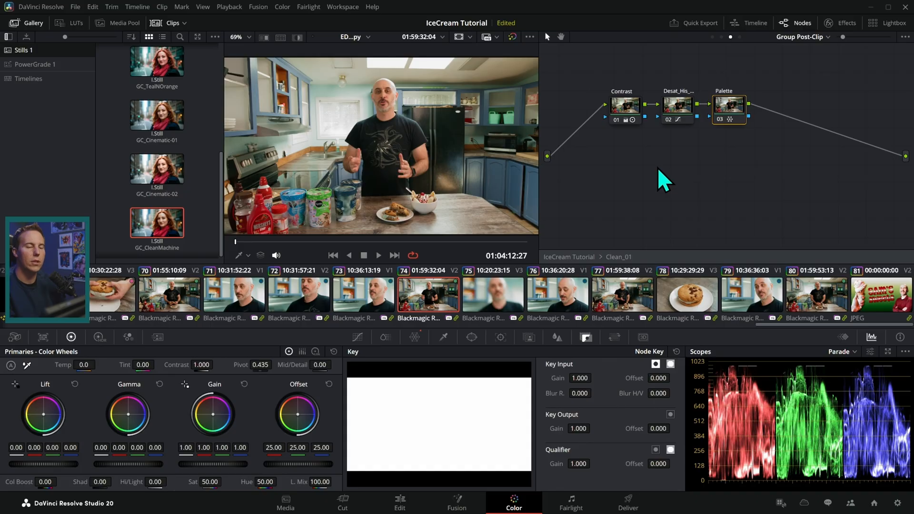
pyautogui.click(622, 108)
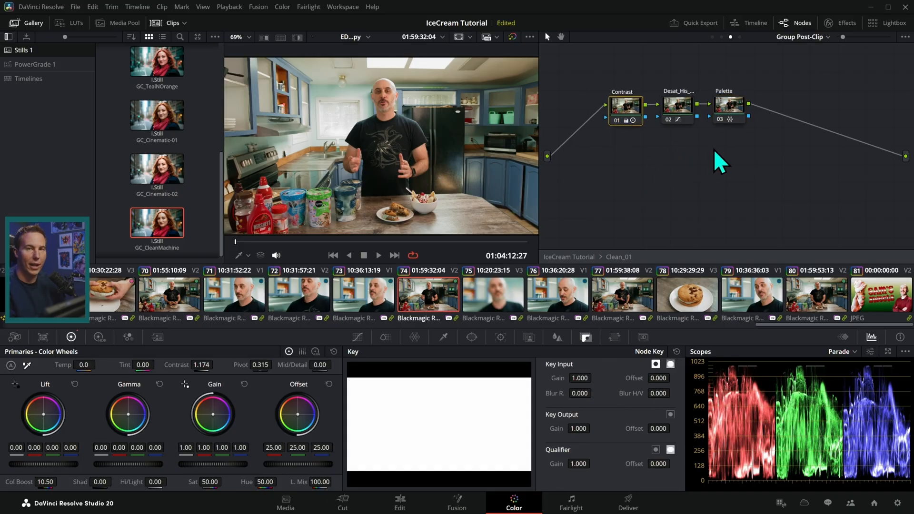
pyautogui.moveTo(748, 191)
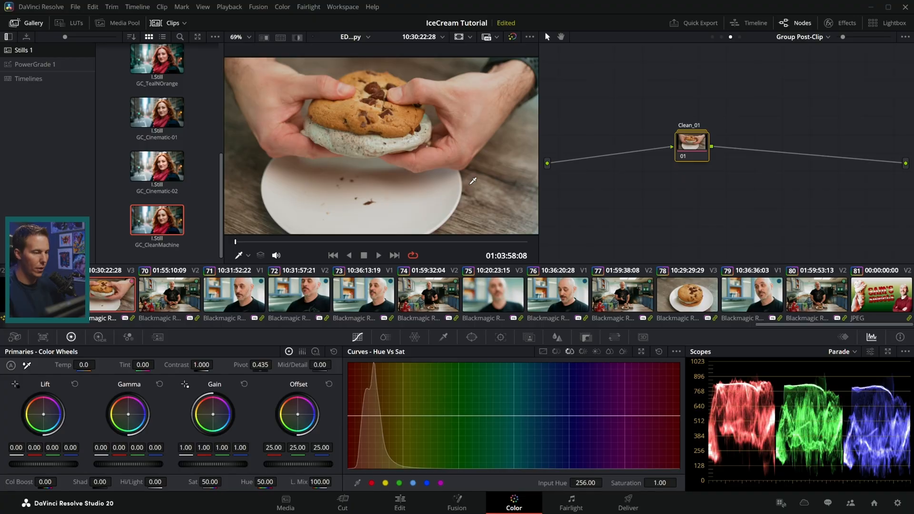
pyautogui.moveTo(558, 232)
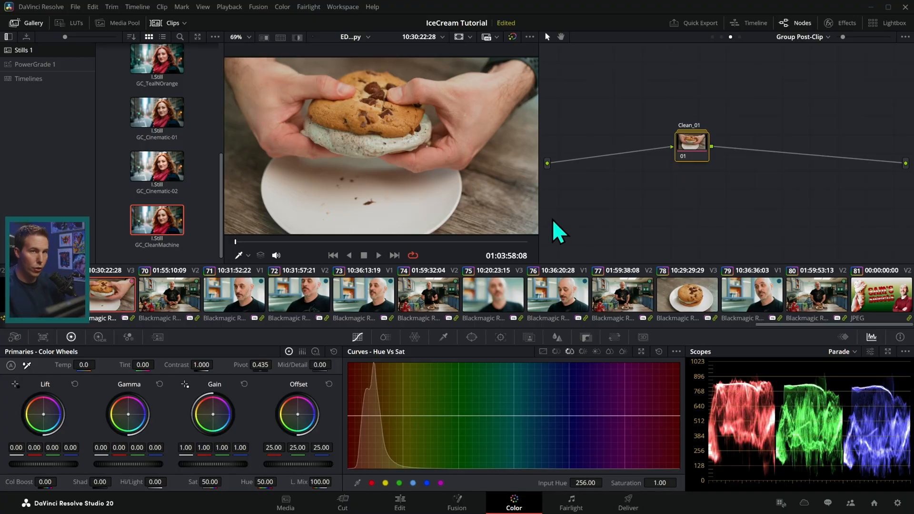
# View clip 77, the plated cookie sandwich, carrying the Clean Machine look.
pyautogui.click(622, 295)
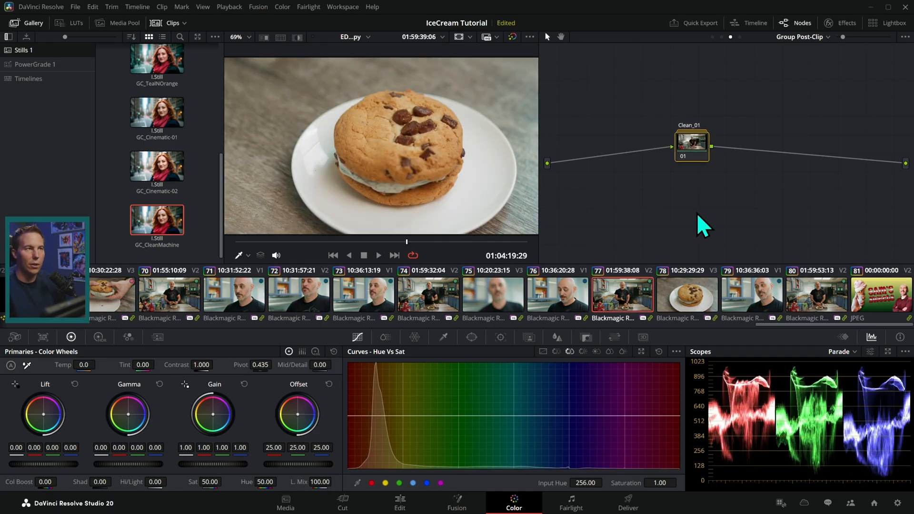
pyautogui.moveTo(639, 242)
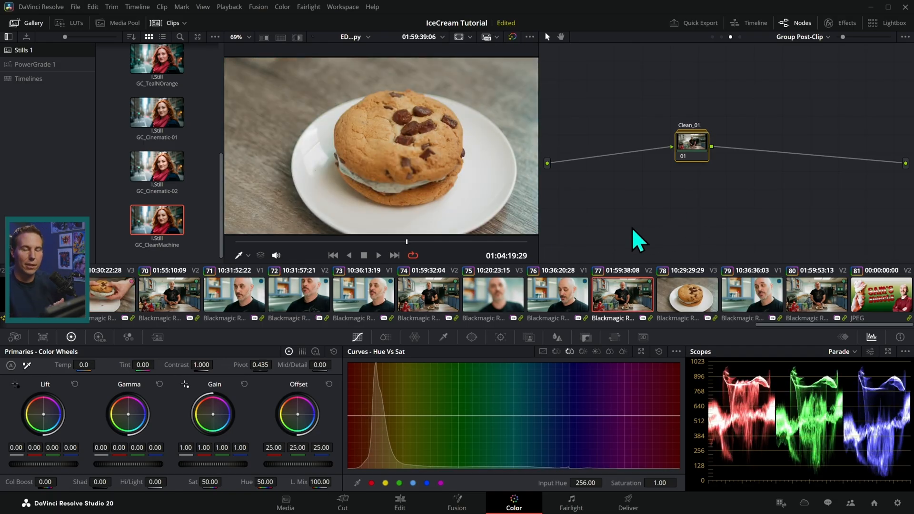